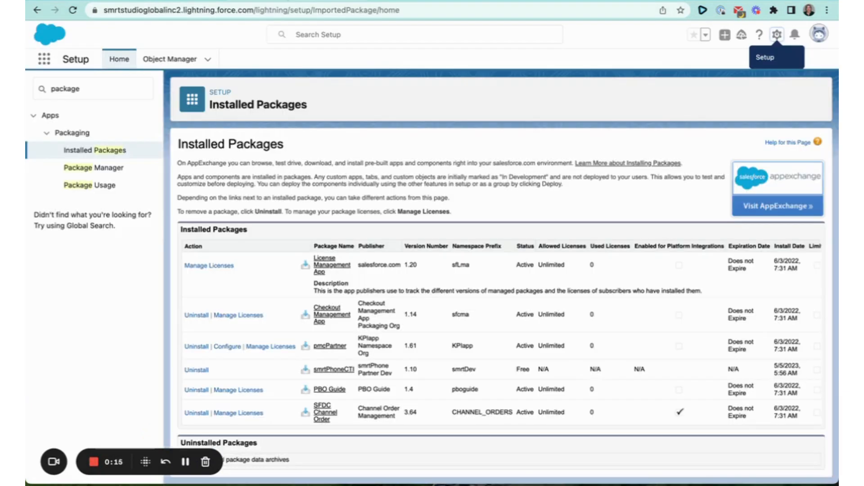
{"action": "mouse_move", "coordinate": [446, 90]}
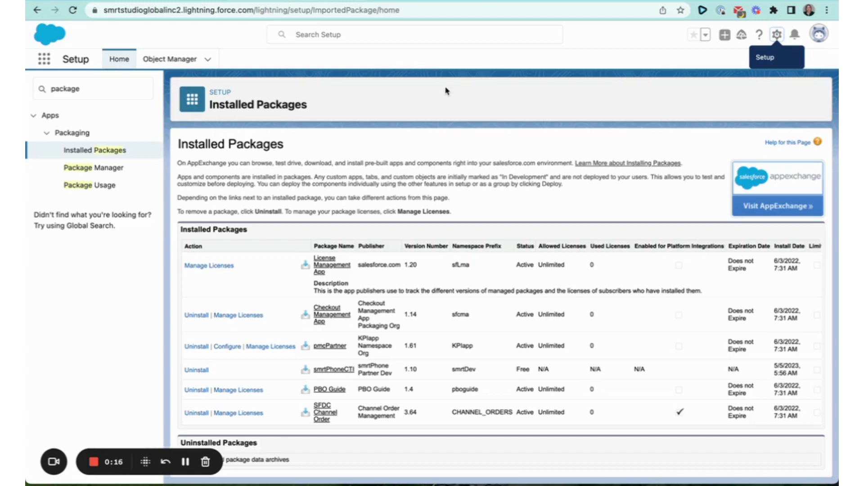
{"action": "mouse_move", "coordinate": [400, 98]}
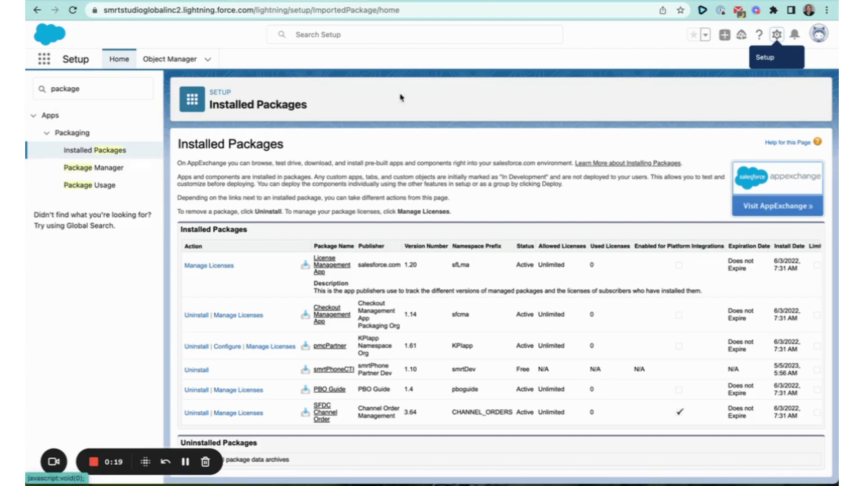
{"action": "mouse_move", "coordinate": [114, 126]}
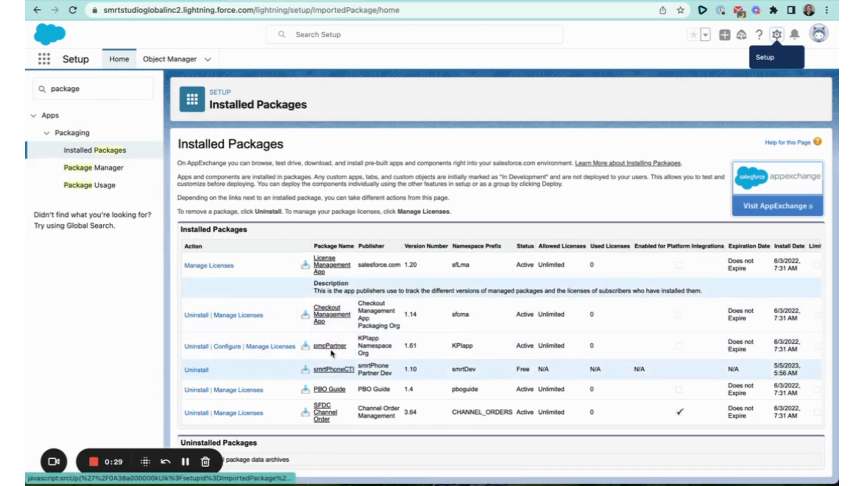
- Find Users via Quick Find 'user' and edit the Head of Marketing's user record
{"action": "left_click", "coordinate": [93, 88]}
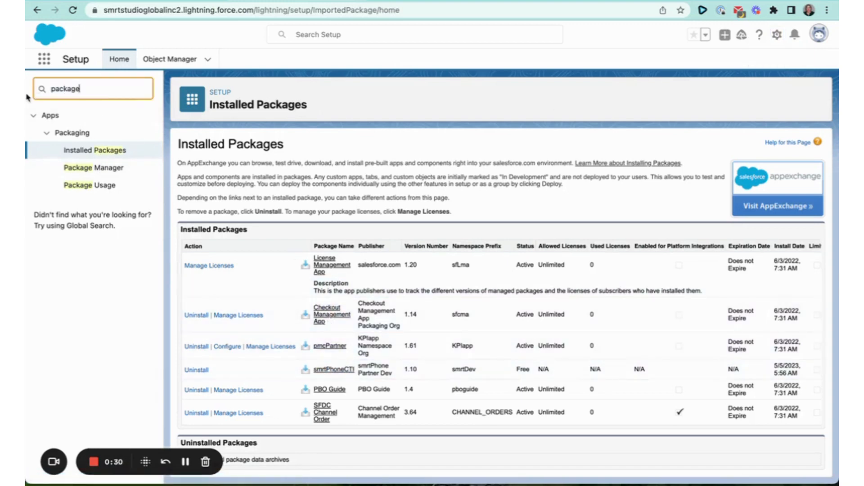
{"action": "left_click", "coordinate": [93, 88]}
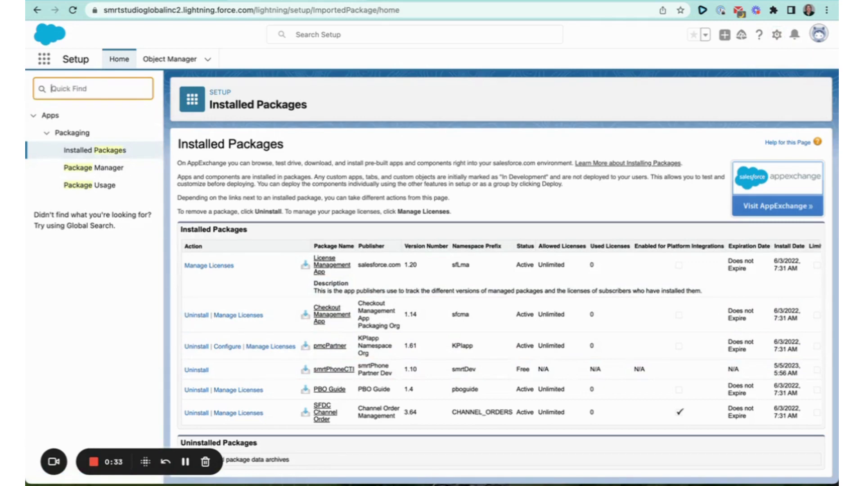
{"action": "type", "text": "user"}
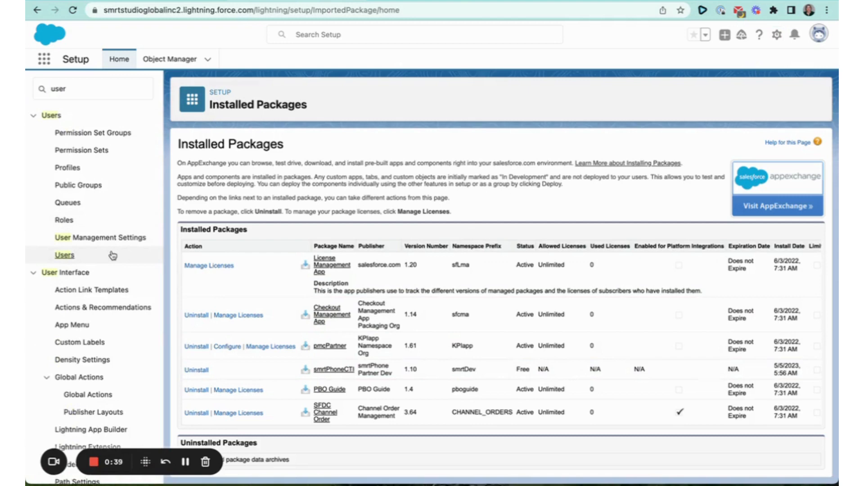
{"action": "left_click", "coordinate": [65, 255]}
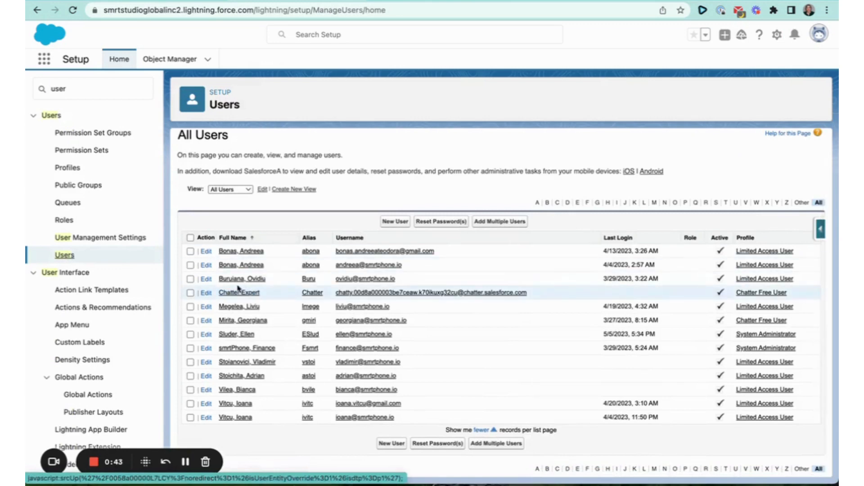
{"action": "left_click", "coordinate": [238, 291]}
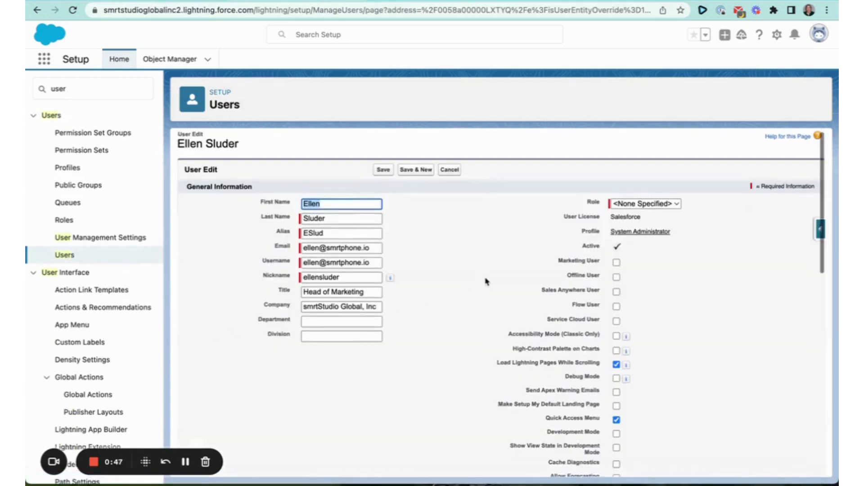
- Set the user's call center to smrtPhoneCTI and save the record
{"action": "scroll", "scroll_direction": "down", "scroll_amount": 3}
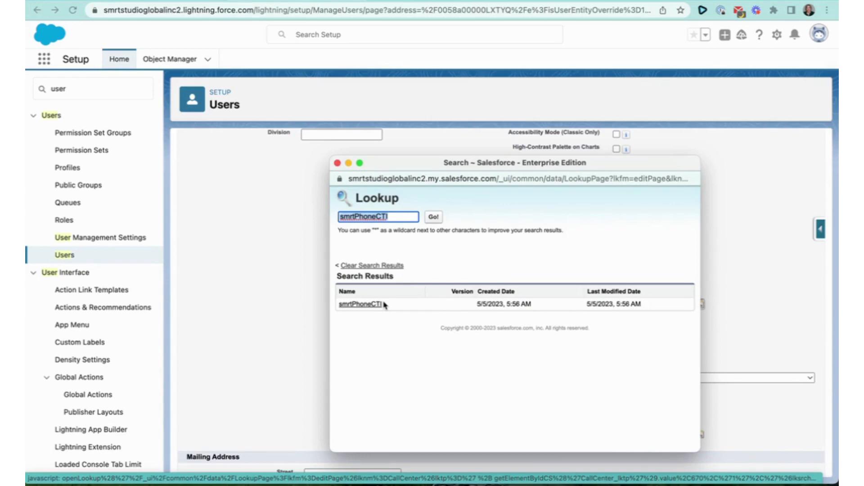
{"action": "mouse_move", "coordinate": [392, 298]}
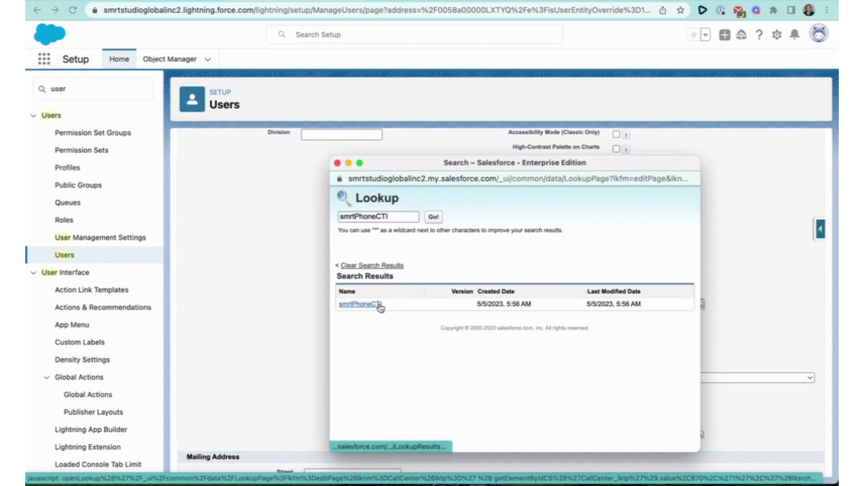
{"action": "left_click", "coordinate": [358, 305]}
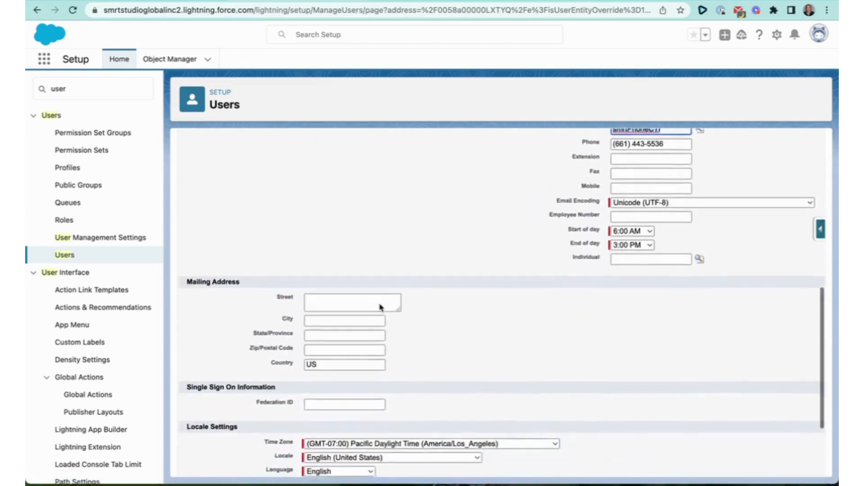
{"action": "scroll", "scroll_direction": "down", "scroll_amount": 3}
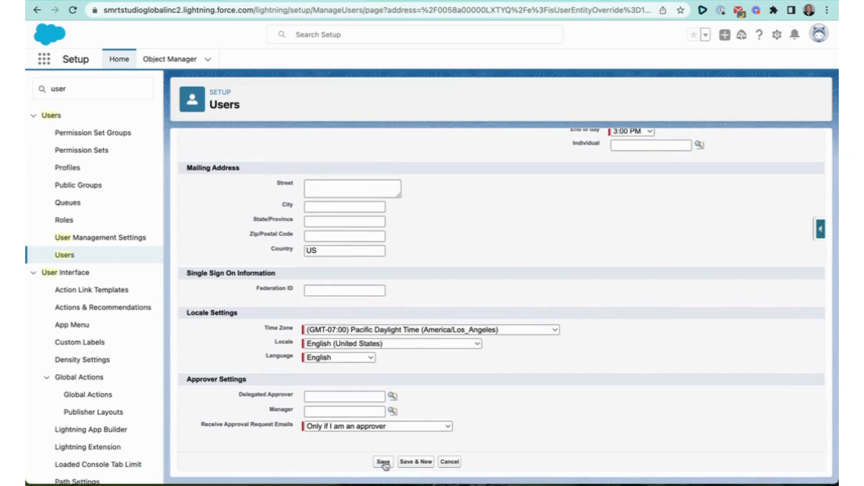
{"action": "left_click", "coordinate": [383, 462]}
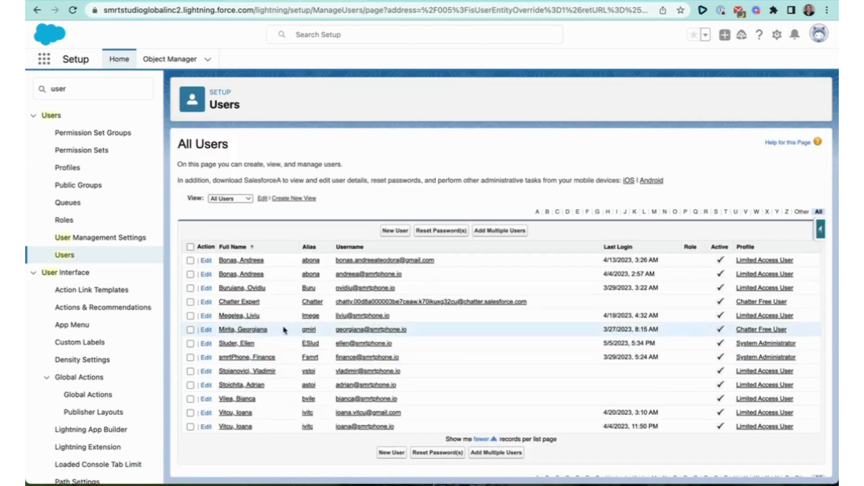
- Edit the Limited Access User, set call center to smrtPhoneCTI via lookup, and save
{"action": "left_click", "coordinate": [243, 329]}
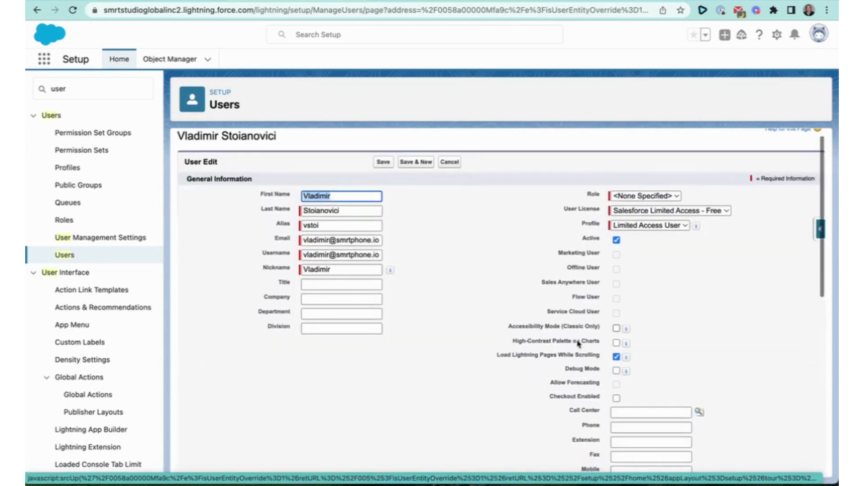
{"action": "scroll", "scroll_direction": "down", "scroll_amount": 3}
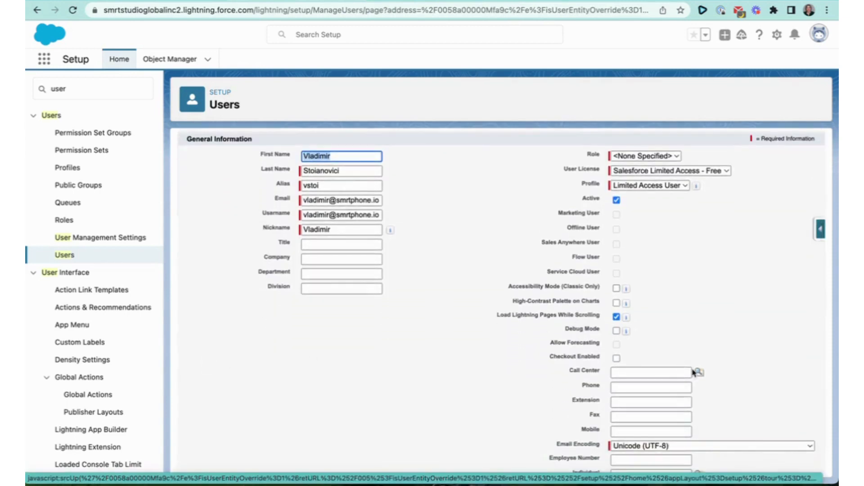
{"action": "left_click", "coordinate": [698, 372]}
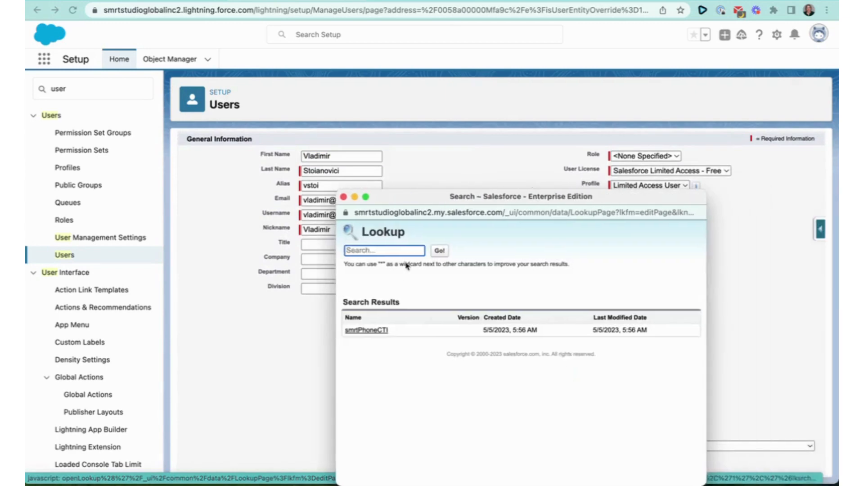
{"action": "left_click", "coordinate": [366, 331]}
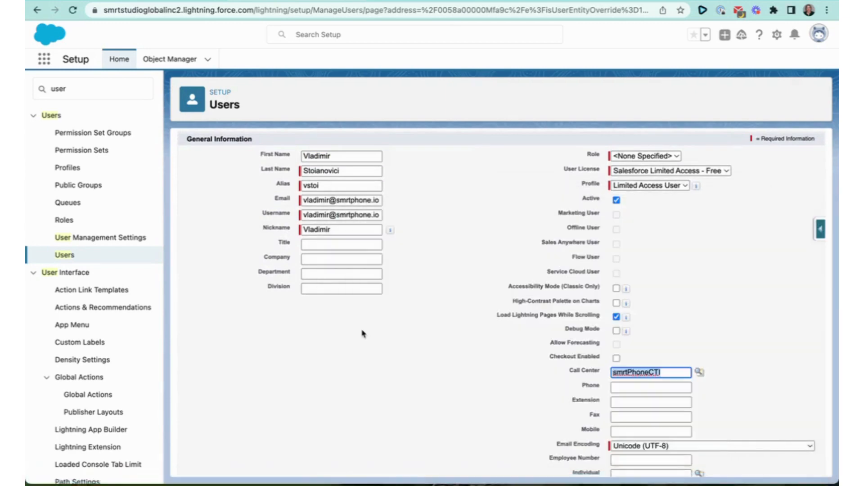
{"action": "scroll", "scroll_direction": "down", "scroll_amount": 3}
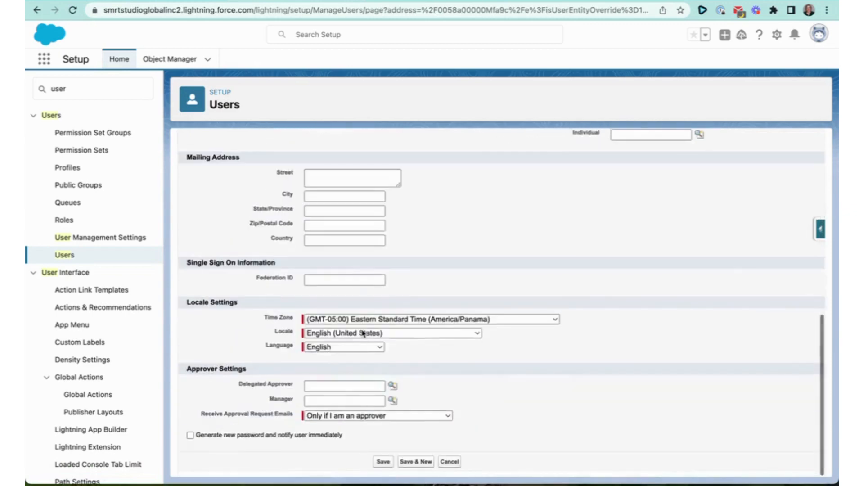
{"action": "left_click", "coordinate": [383, 462]}
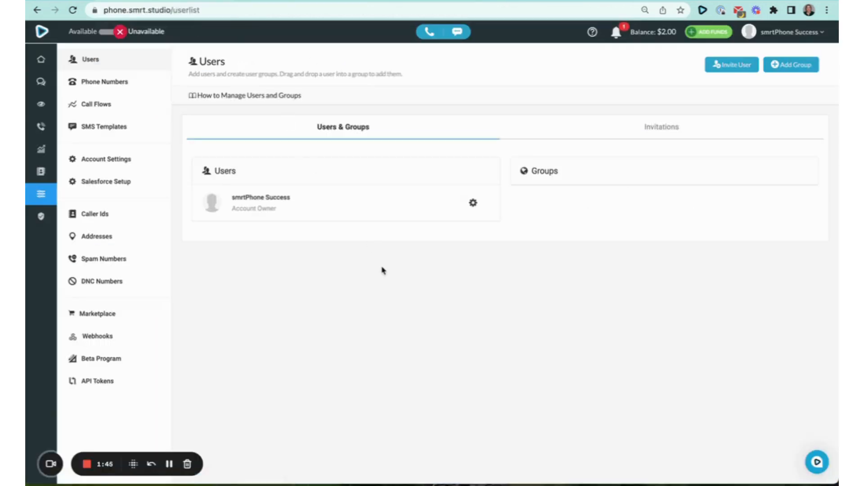
{"action": "mouse_move", "coordinate": [732, 64]}
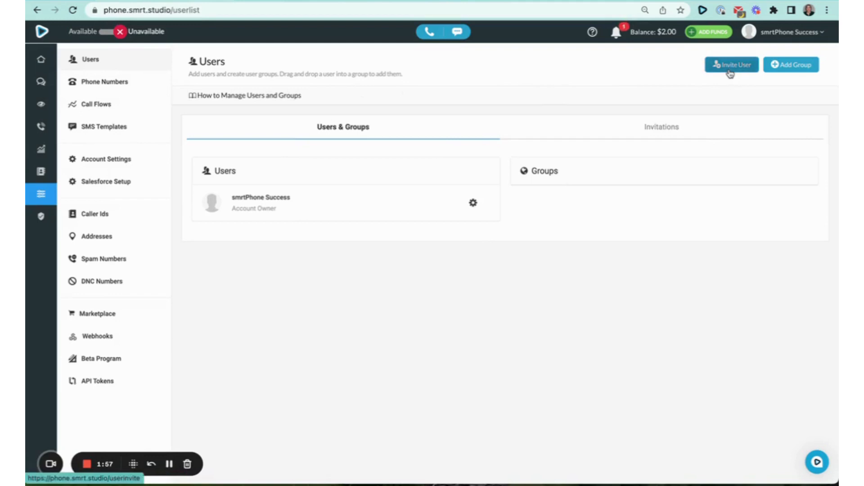
- Start a new user invitation and choose Salesforce as the invite source
{"action": "left_click", "coordinate": [731, 65]}
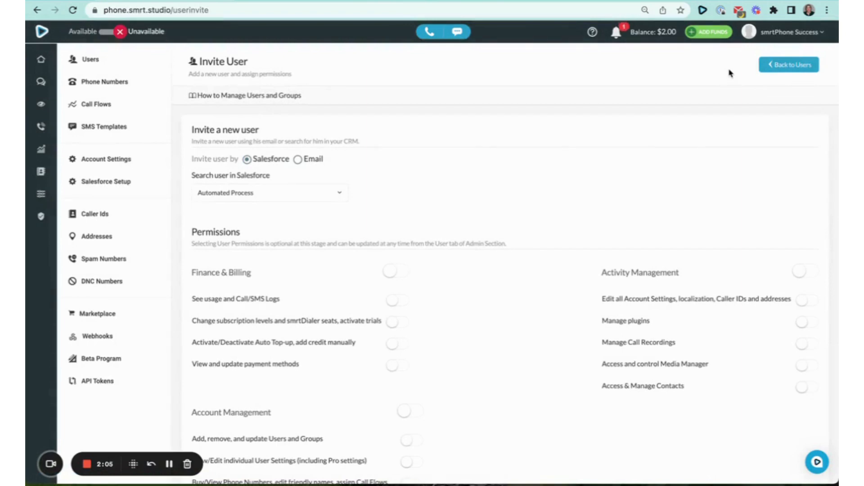
{"action": "mouse_move", "coordinate": [359, 177]}
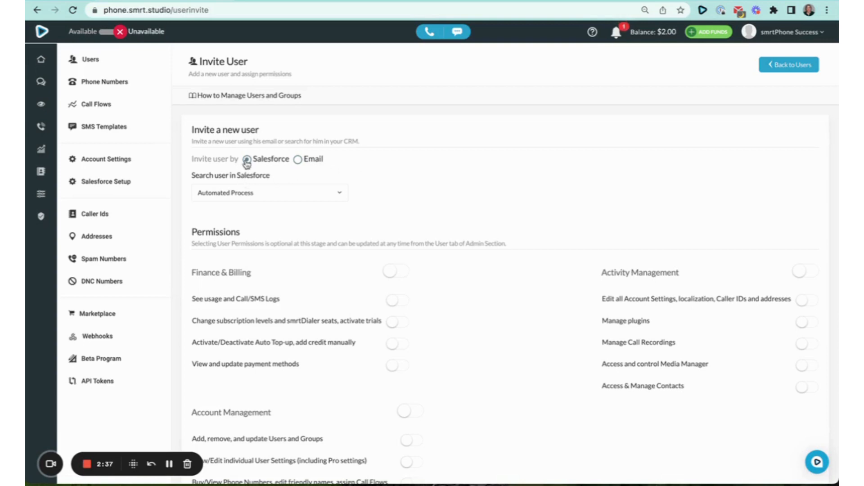
{"action": "left_click", "coordinate": [248, 159]}
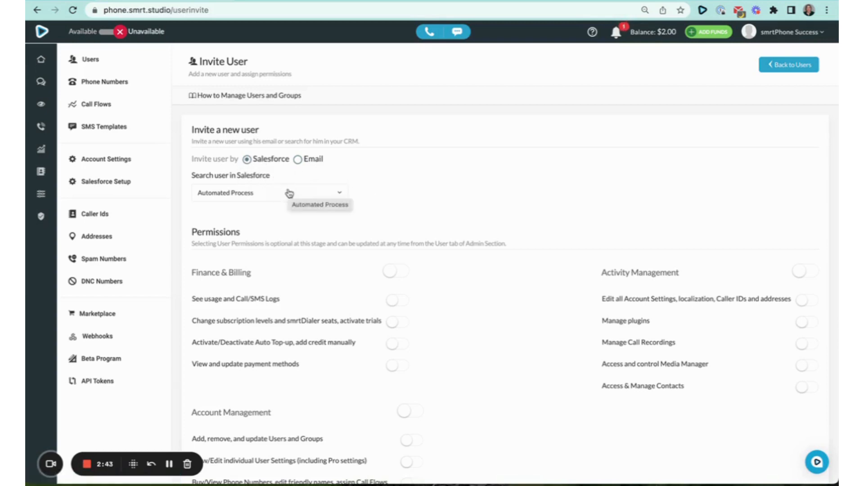
{"action": "left_click", "coordinate": [268, 193]}
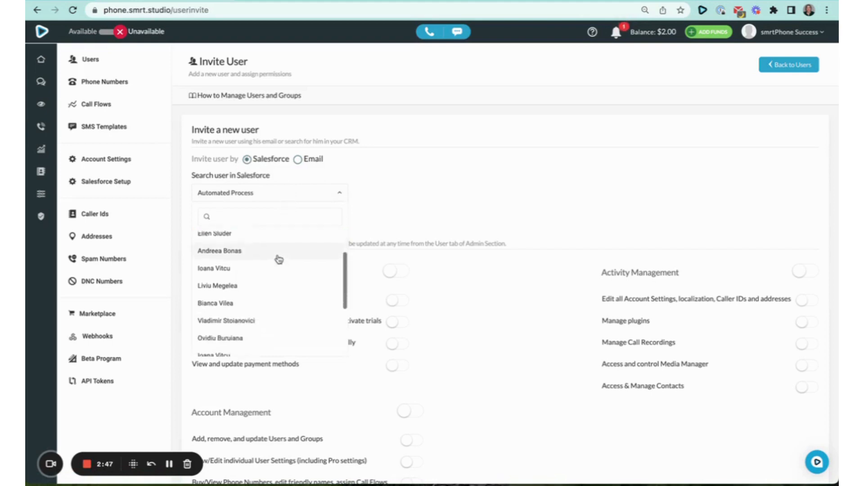
{"action": "scroll", "scroll_direction": "down", "scroll_amount": 3}
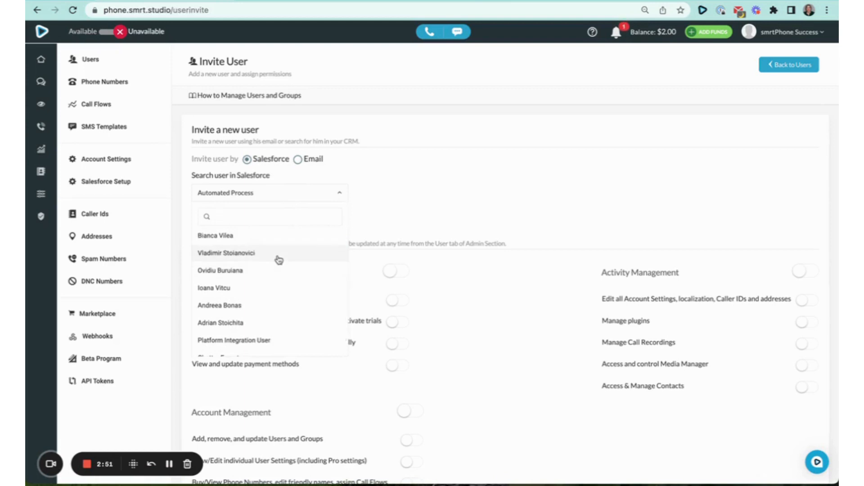
{"action": "left_click", "coordinate": [225, 252]}
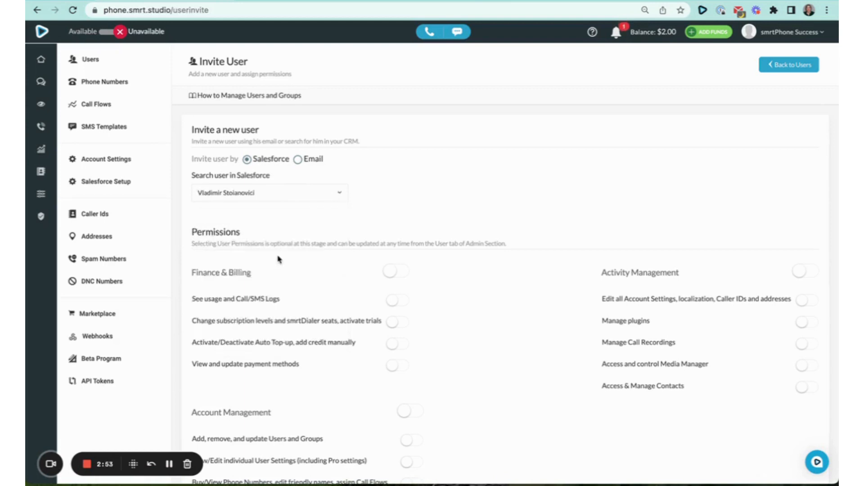
- Switch on Finance & Billing, Account Management and usage/Call/SMS log permissions for Vladimir
{"action": "left_click", "coordinate": [395, 271]}
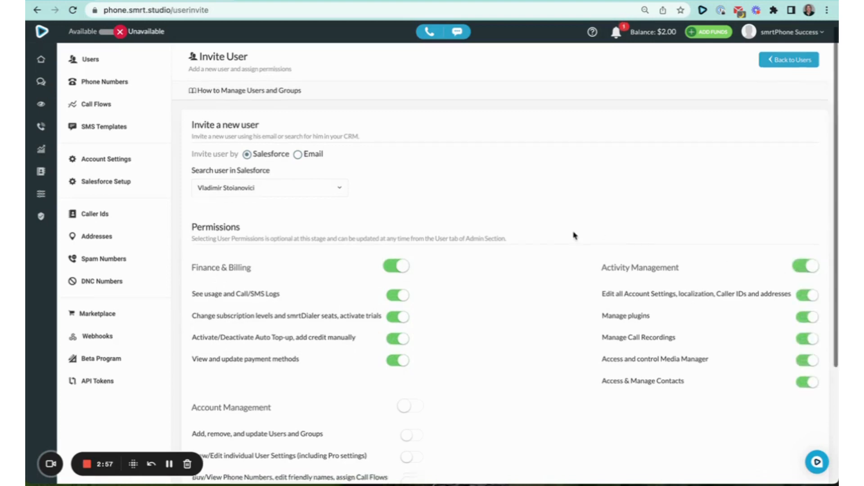
{"action": "scroll", "scroll_direction": "down", "scroll_amount": 3}
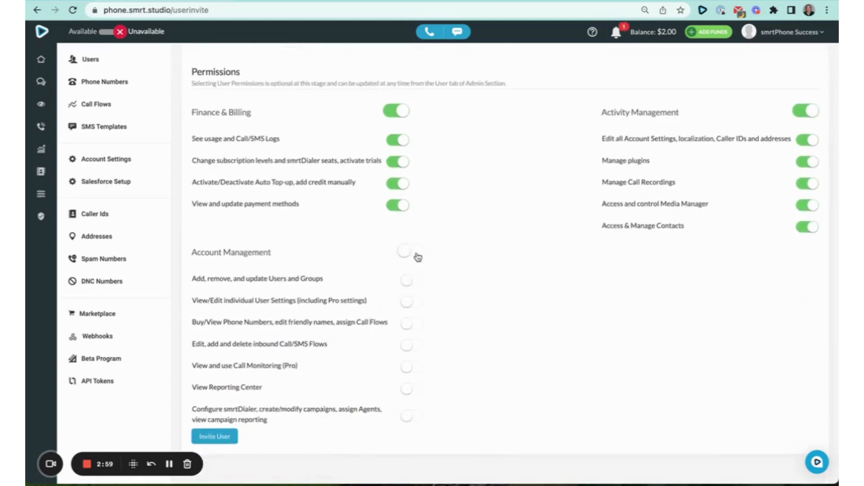
{"action": "left_click", "coordinate": [409, 252]}
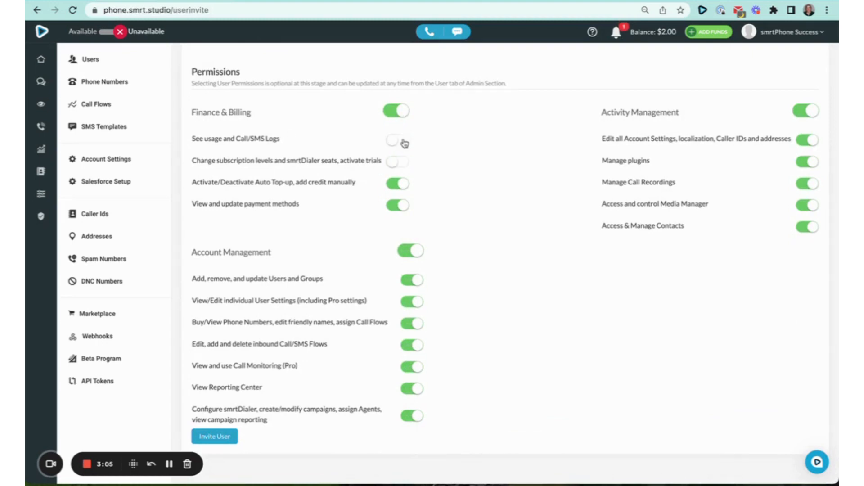
{"action": "left_click", "coordinate": [397, 161]}
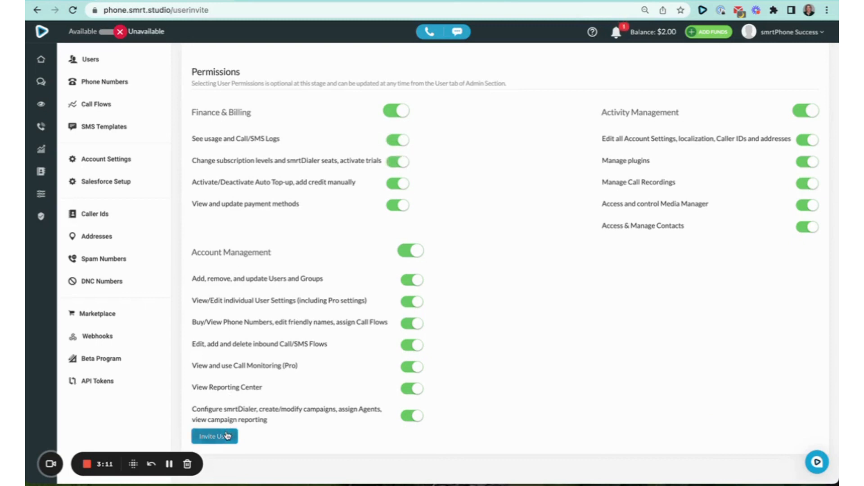
- Send Vladimir's invitation, confirm the resend and acknowledge the success message
{"action": "left_click", "coordinate": [215, 435]}
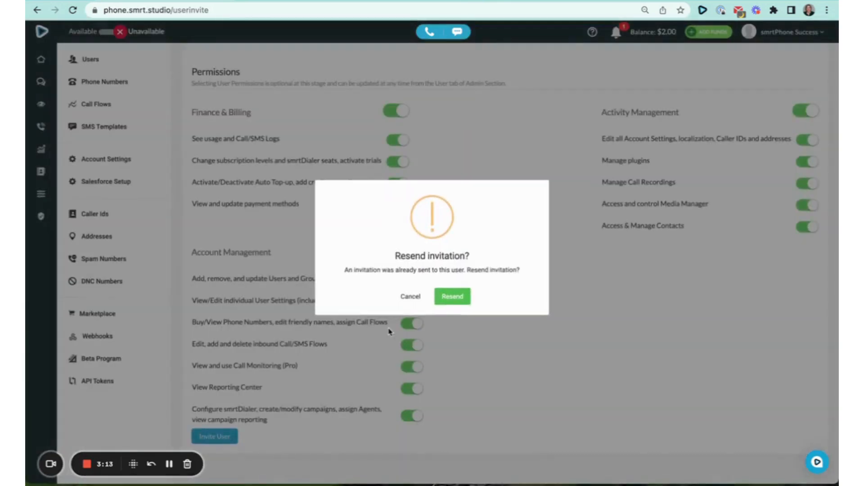
{"action": "left_click", "coordinate": [451, 296]}
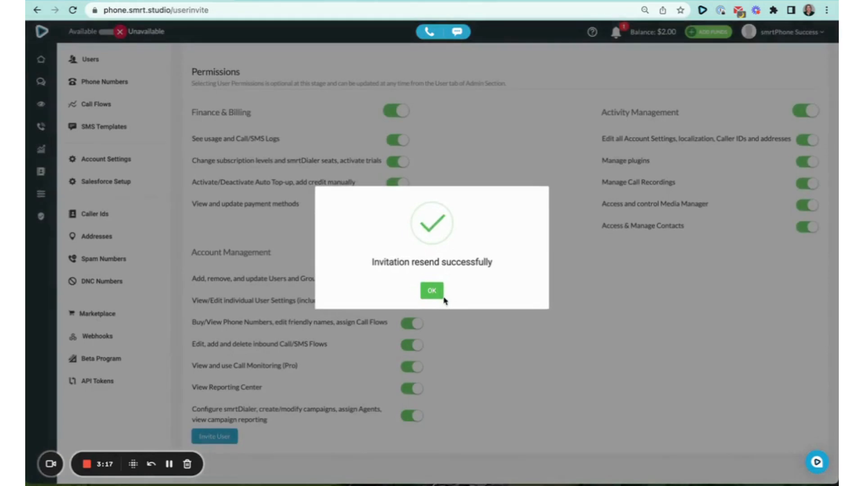
{"action": "left_click", "coordinate": [431, 291]}
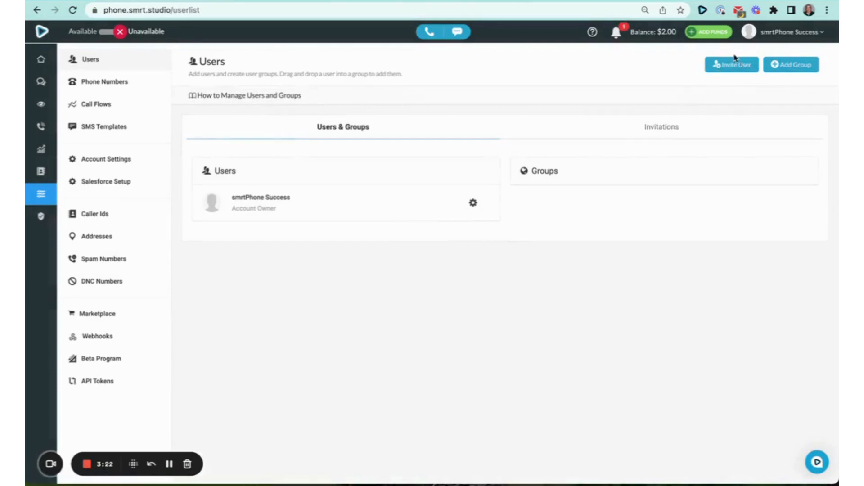
{"action": "left_click", "coordinate": [731, 64]}
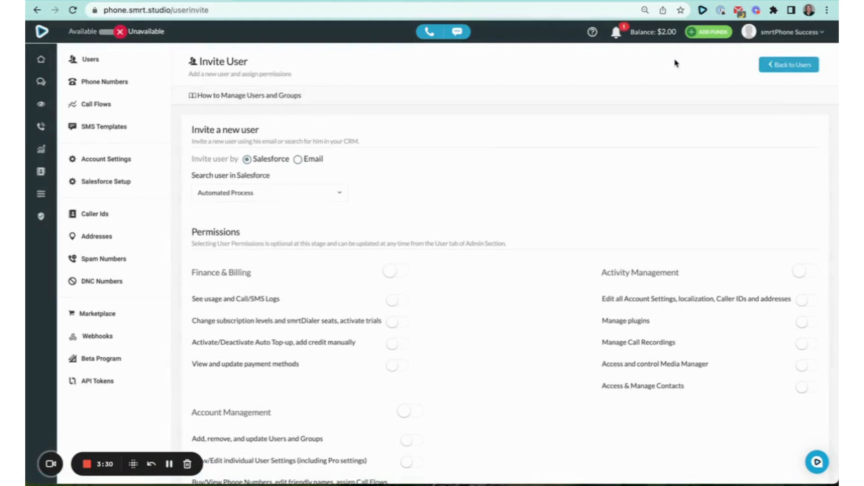
{"action": "mouse_move", "coordinate": [363, 103]}
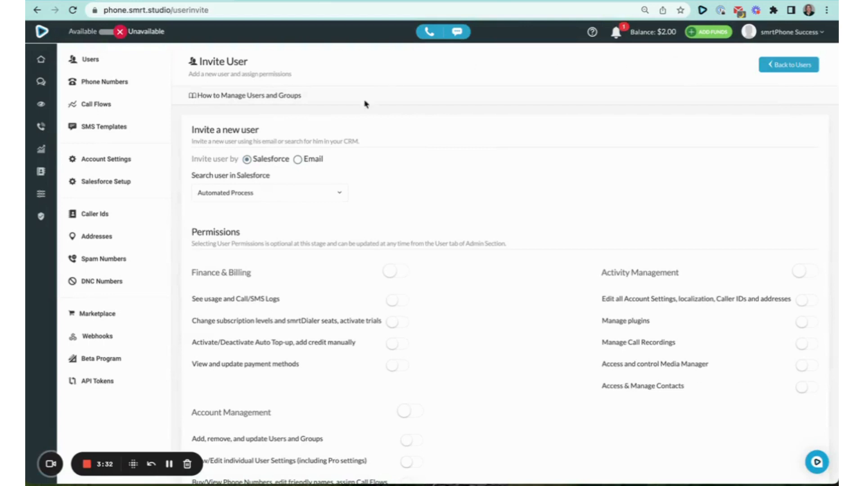
{"action": "left_click", "coordinate": [268, 193]}
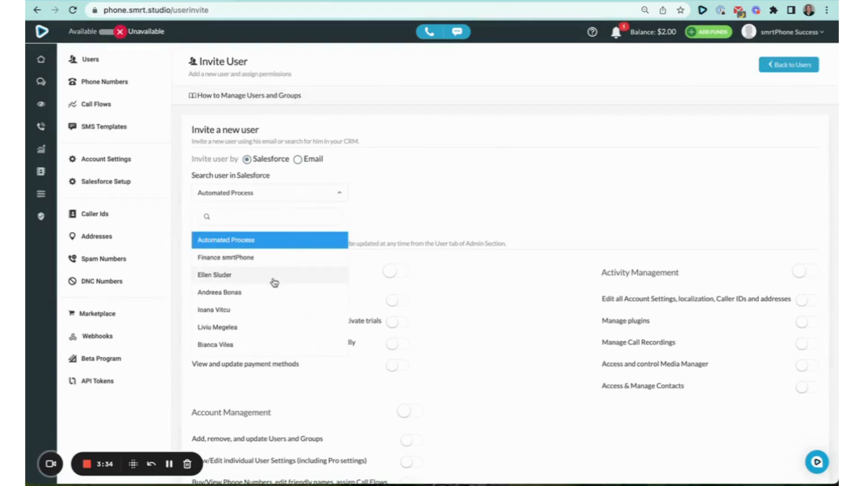
{"action": "left_click", "coordinate": [214, 275]}
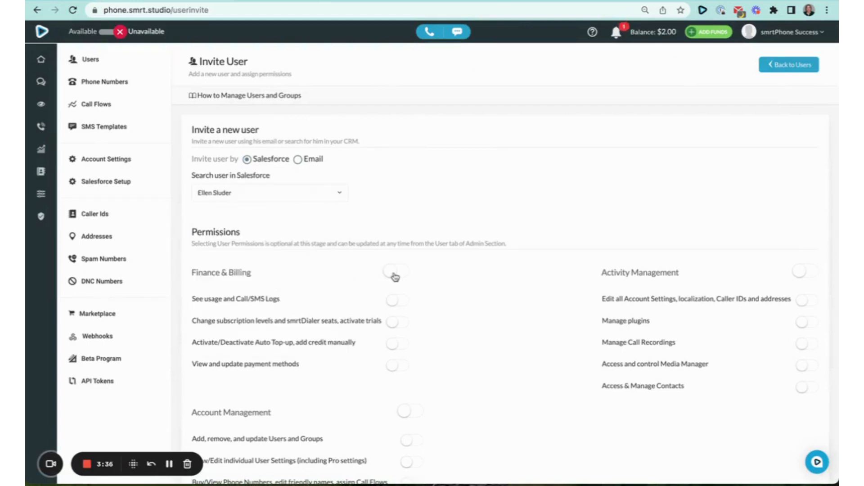
{"action": "left_click", "coordinate": [395, 271]}
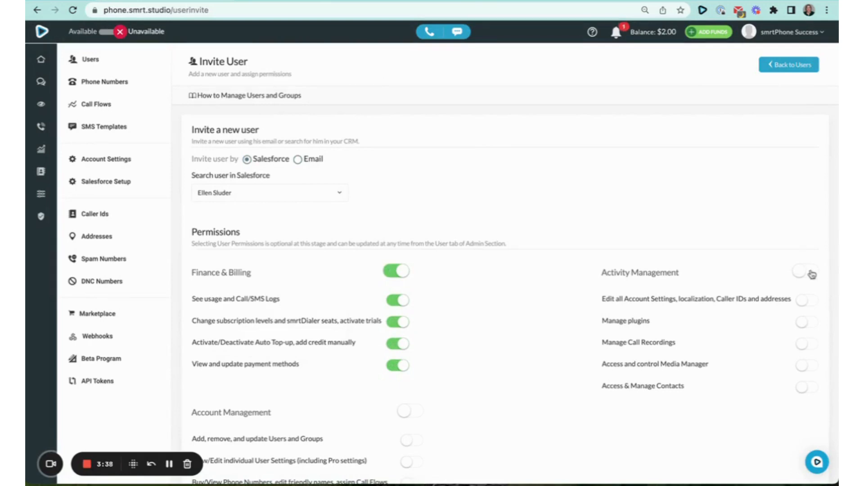
{"action": "left_click", "coordinate": [805, 271]}
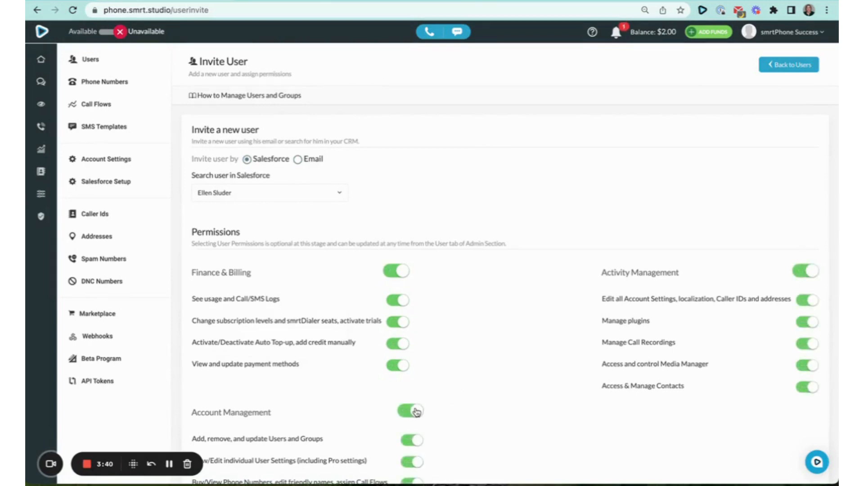
{"action": "scroll", "scroll_direction": "down", "scroll_amount": 3}
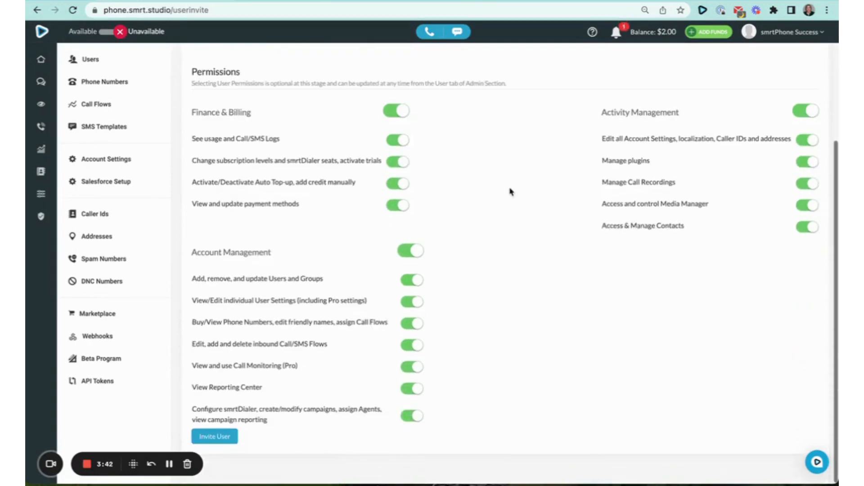
{"action": "left_click", "coordinate": [214, 436]}
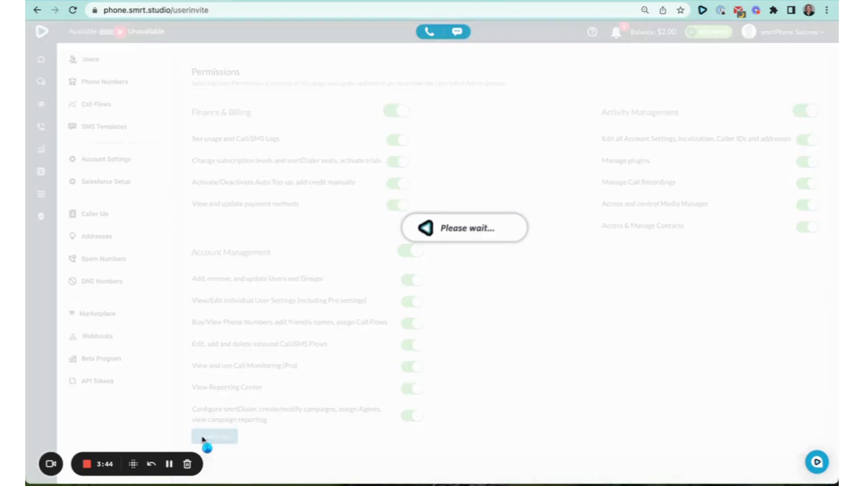
{"action": "left_click", "coordinate": [214, 436]}
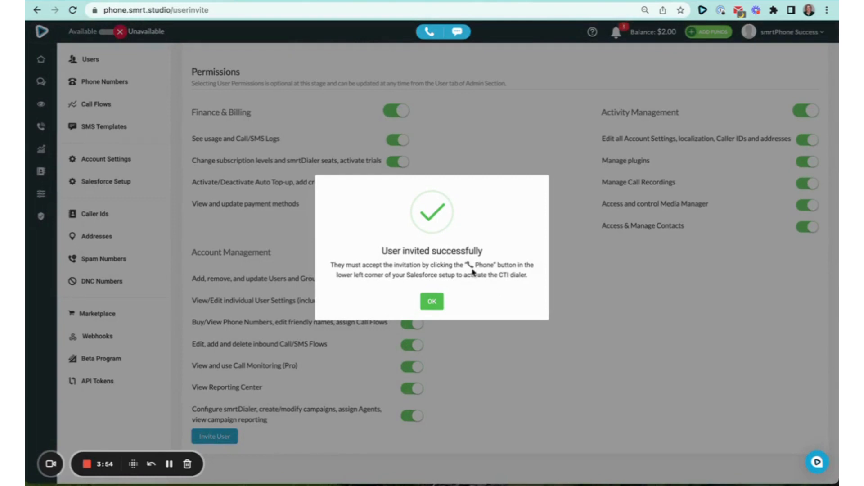
{"action": "mouse_move", "coordinate": [460, 296]}
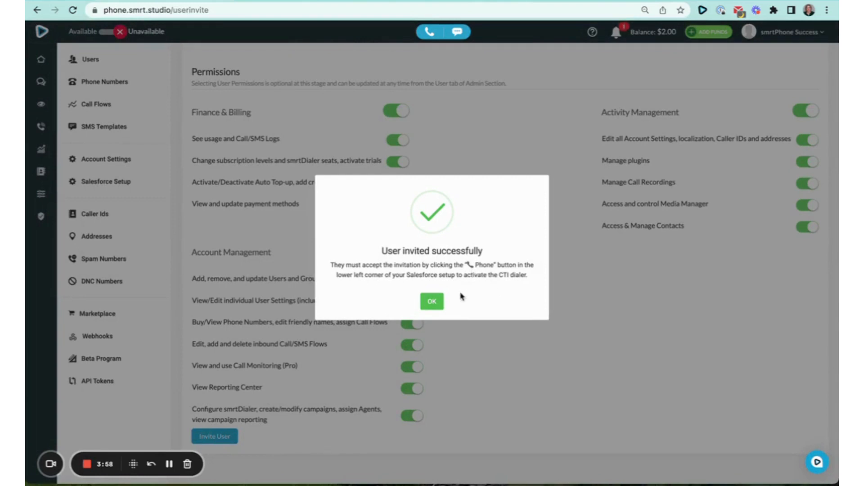
{"action": "mouse_move", "coordinate": [431, 301]}
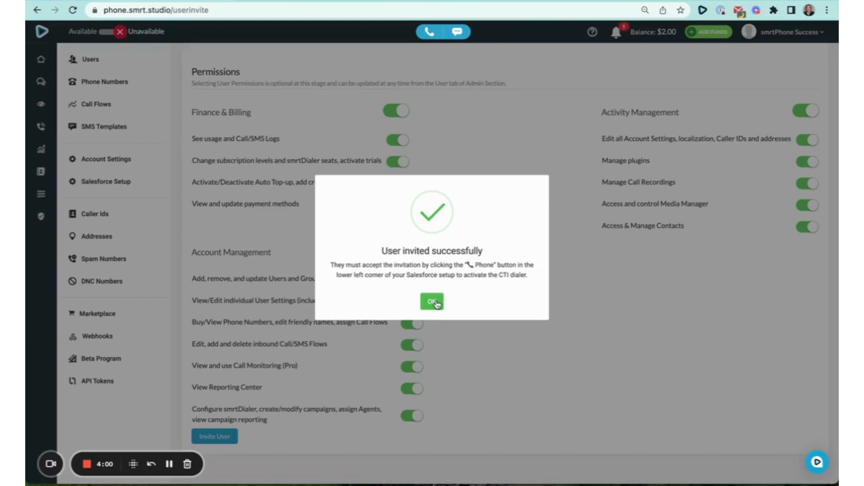
{"action": "left_click", "coordinate": [431, 302]}
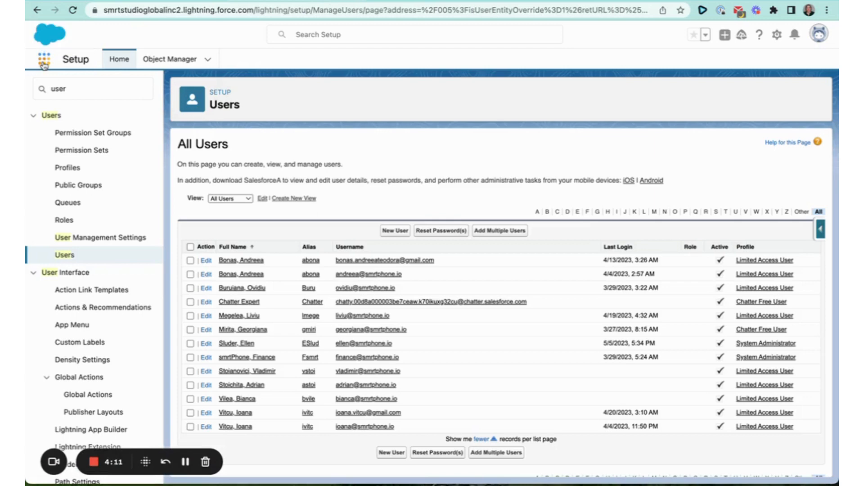
- Switch from Setup to the Sales app via the App Launcher
{"action": "left_click", "coordinate": [119, 59]}
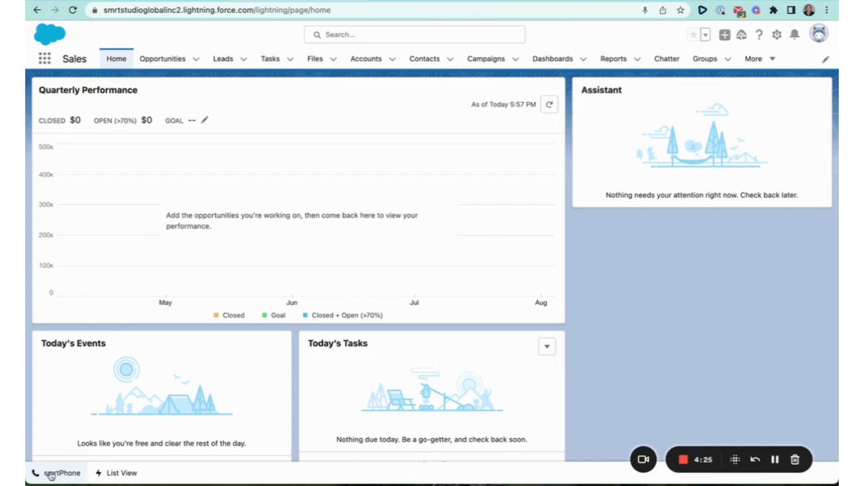
{"action": "left_click", "coordinate": [58, 473]}
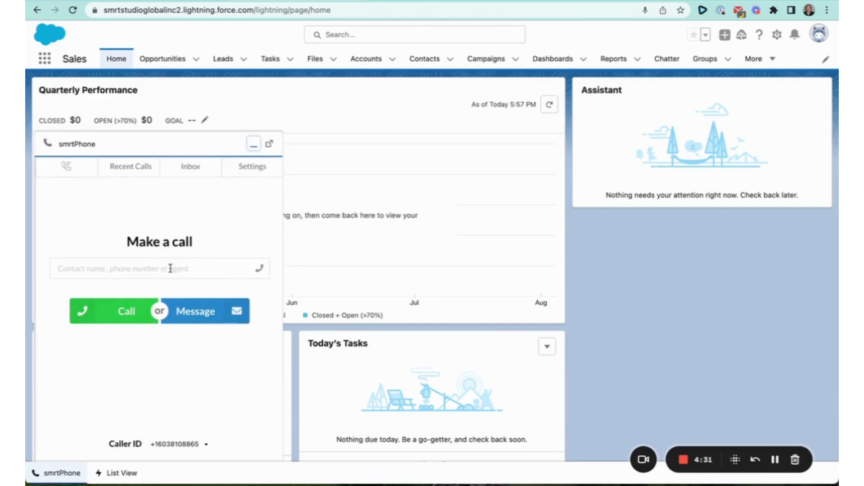
{"action": "type", "text": "503"}
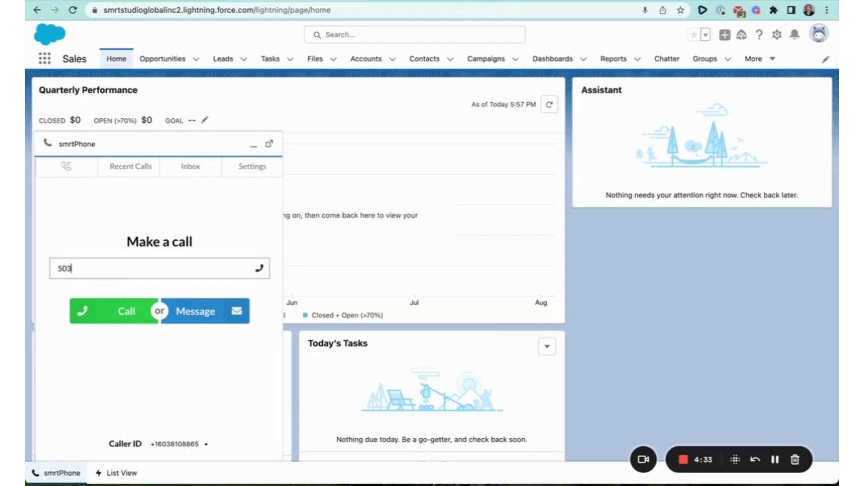
{"action": "type", "text": "9758026"}
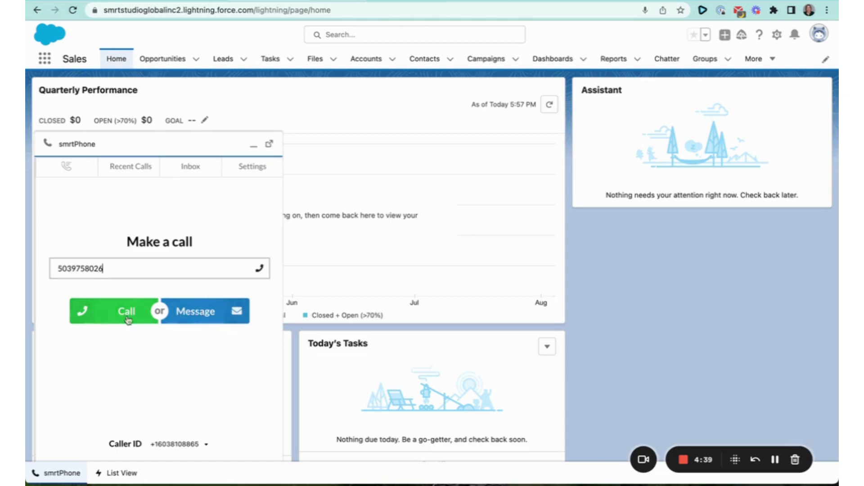
{"action": "left_click", "coordinate": [114, 310]}
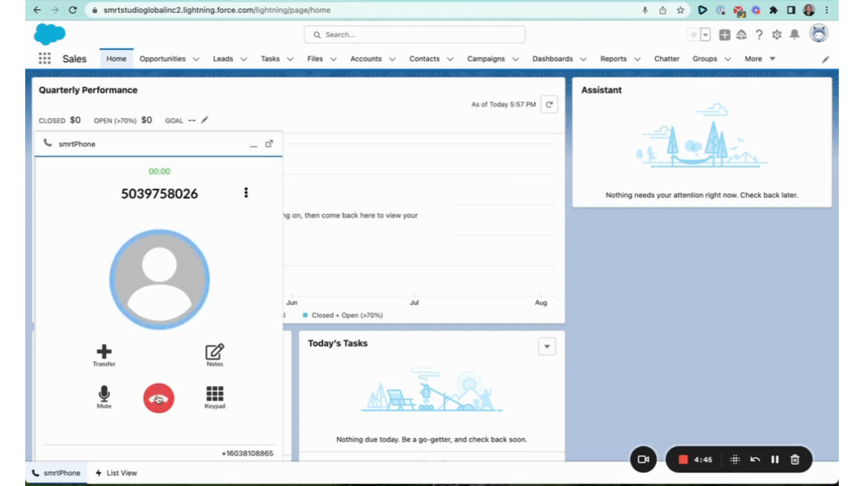
{"action": "left_click", "coordinate": [158, 397]}
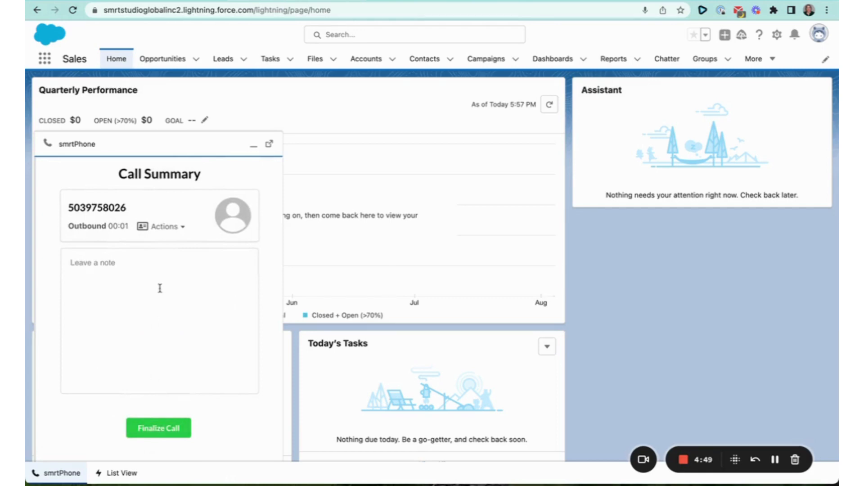
- Finalize the call so its summary shows disposition choices like Answered and Left VM
{"action": "left_click", "coordinate": [159, 428]}
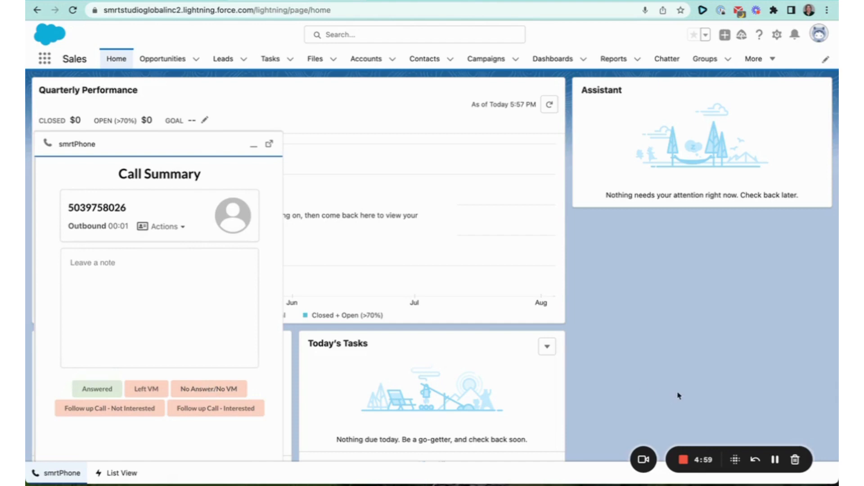
{"action": "left_click", "coordinate": [222, 58]}
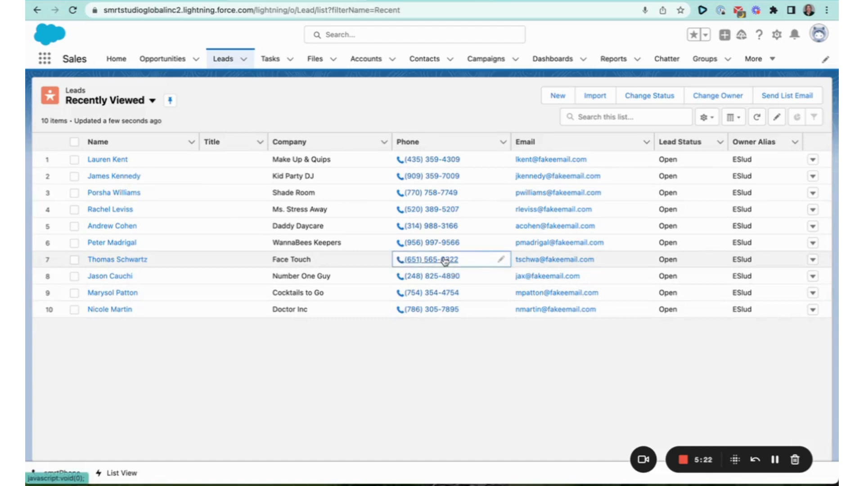
- Dial the Face Touch lead's phone number link from the Recently Viewed Leads list
{"action": "left_click", "coordinate": [428, 260]}
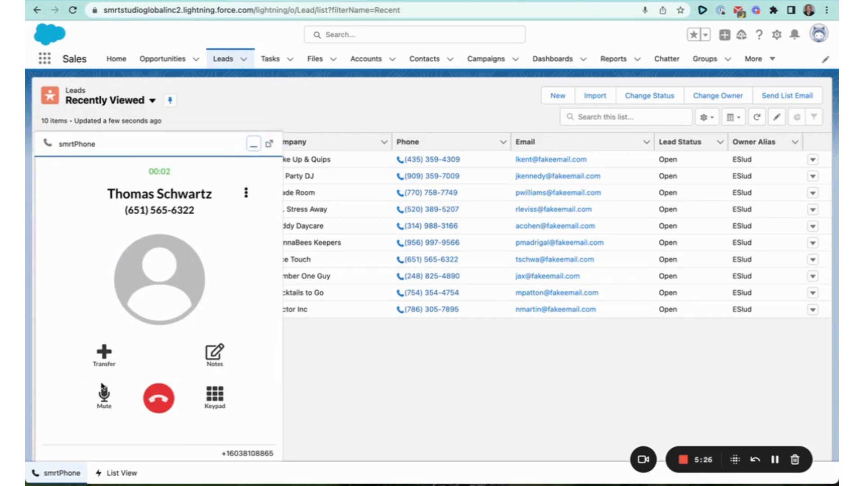
{"action": "left_click", "coordinate": [158, 398]}
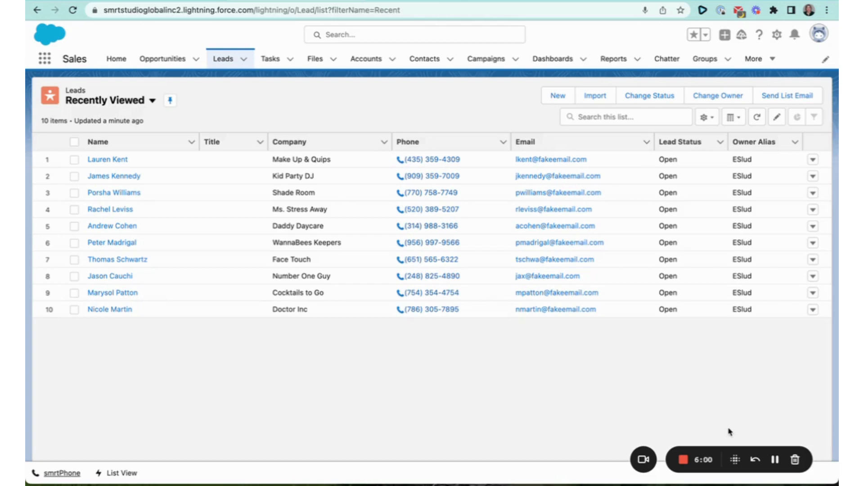
{"action": "mouse_move", "coordinate": [684, 460]}
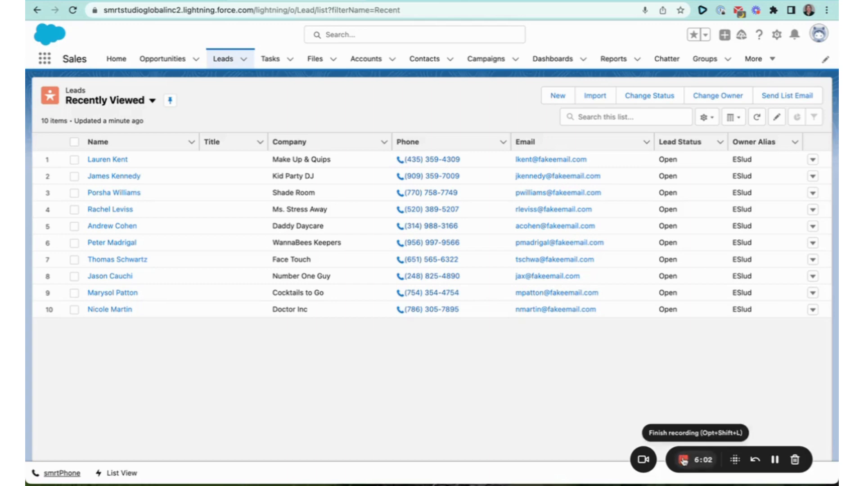